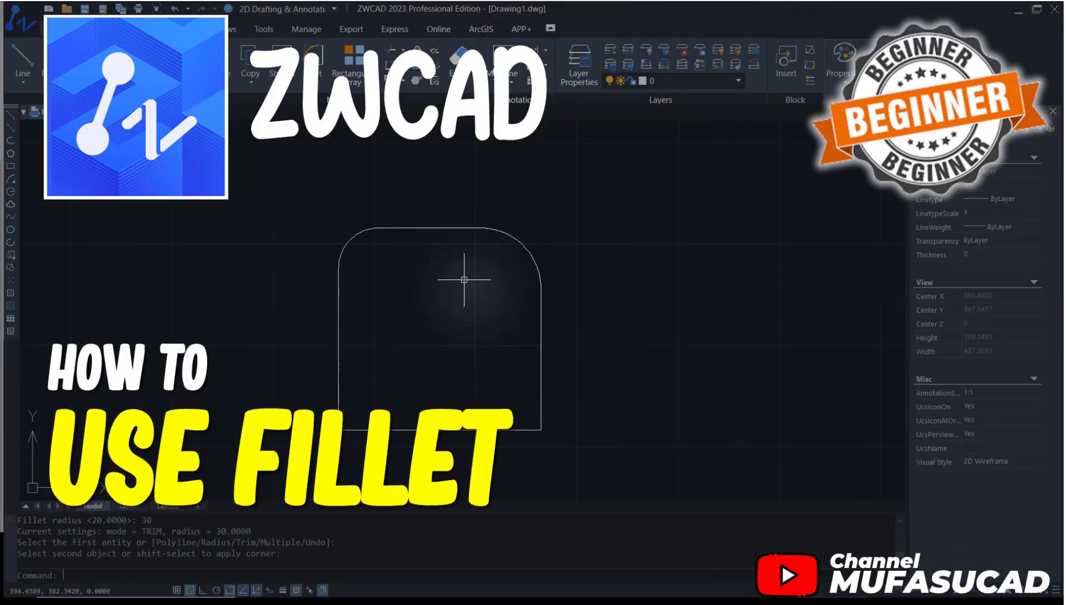
Undo all earlier drawing work to leave a blank drawing.
key("ctrl+z")
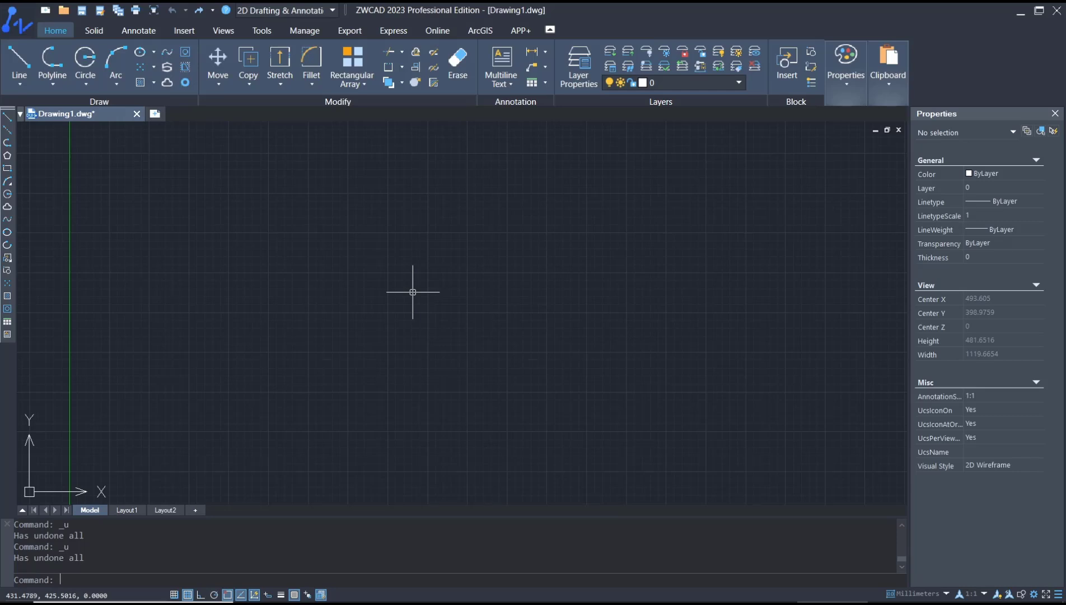
Draw a 100 by 100 rectangle by dimensions and start the FILLET command.
type("r")
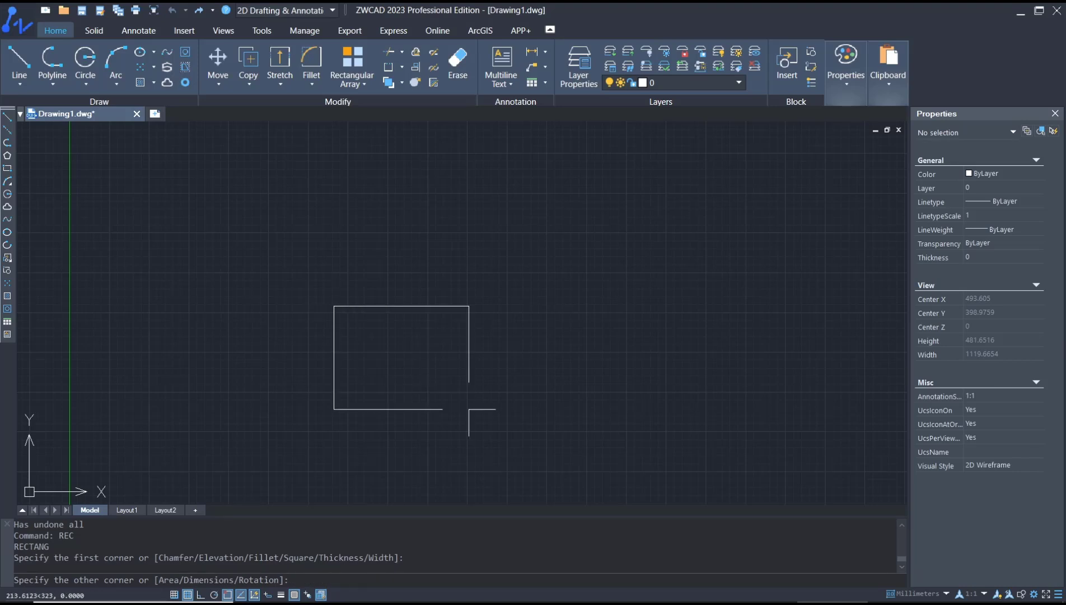
type("d")
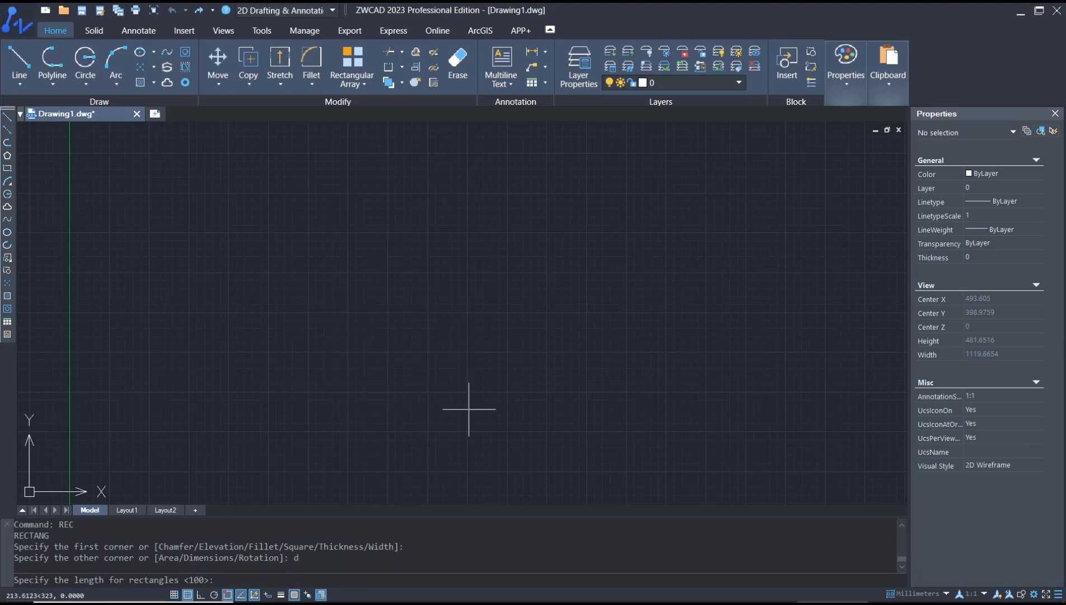
type("100")
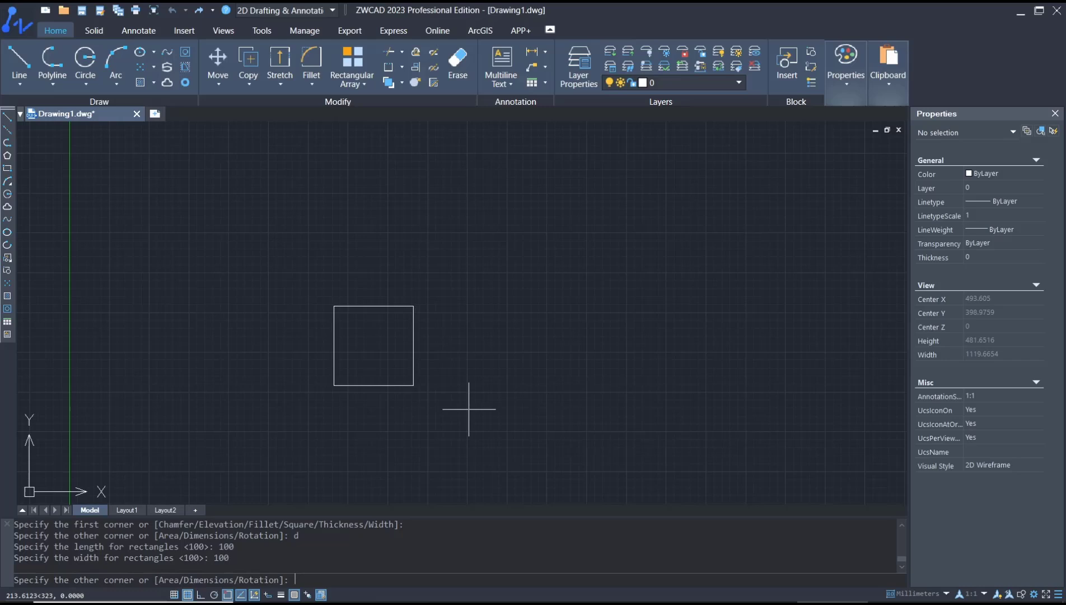
left_click(377, 313)
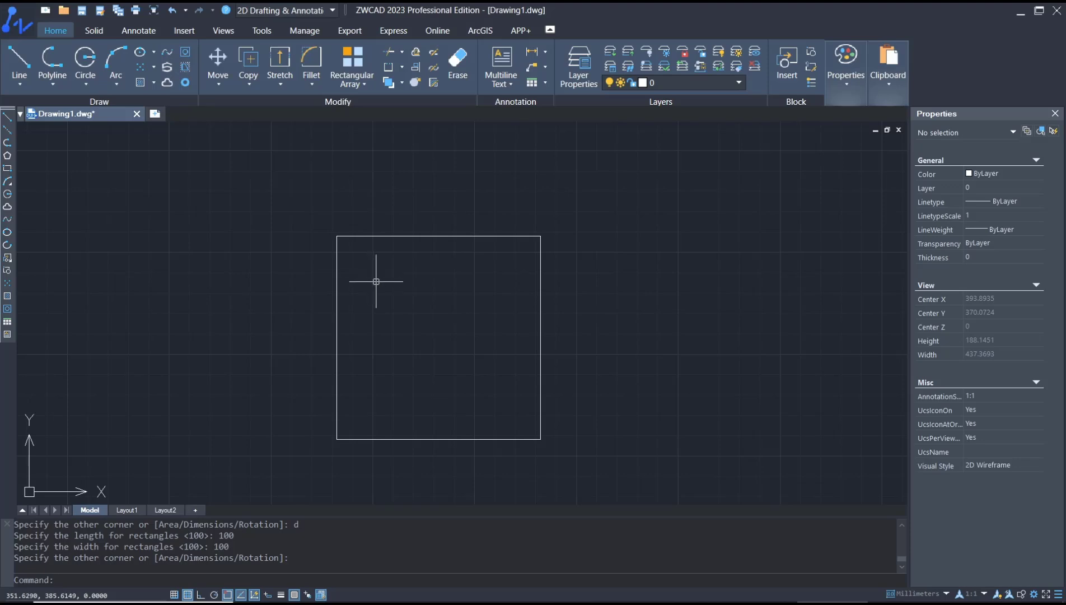
type("fillet")
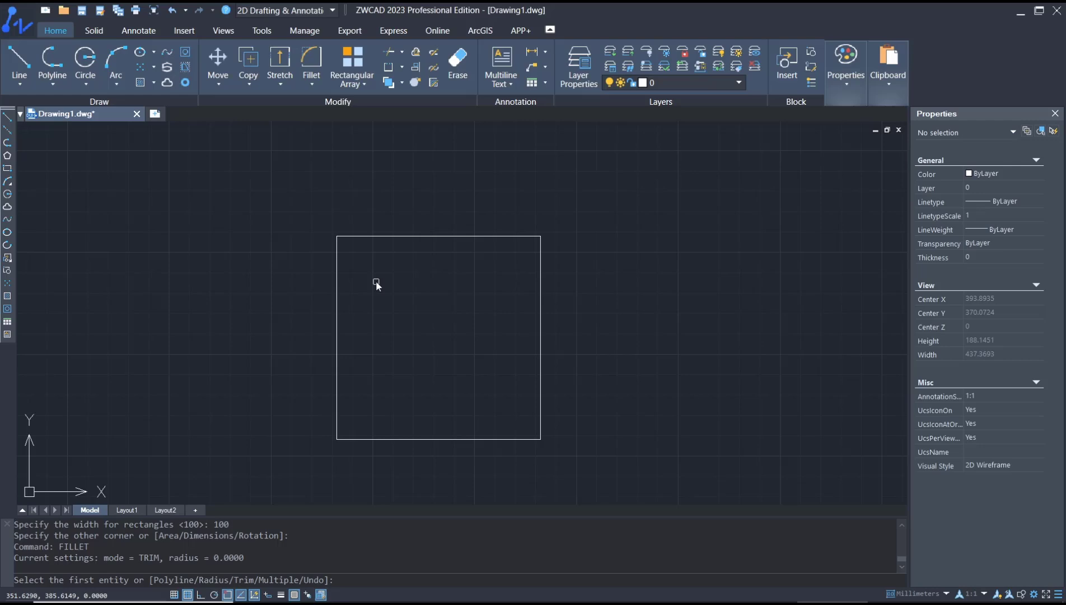
Round the rectangle's top-left corner with a fillet of radius 20.
type("r")
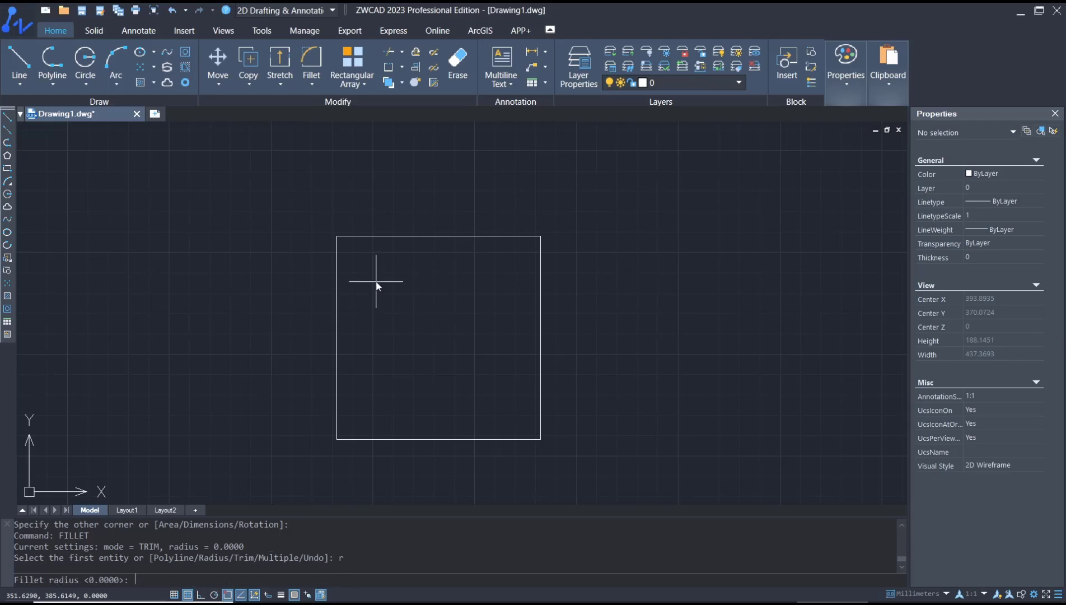
type("20")
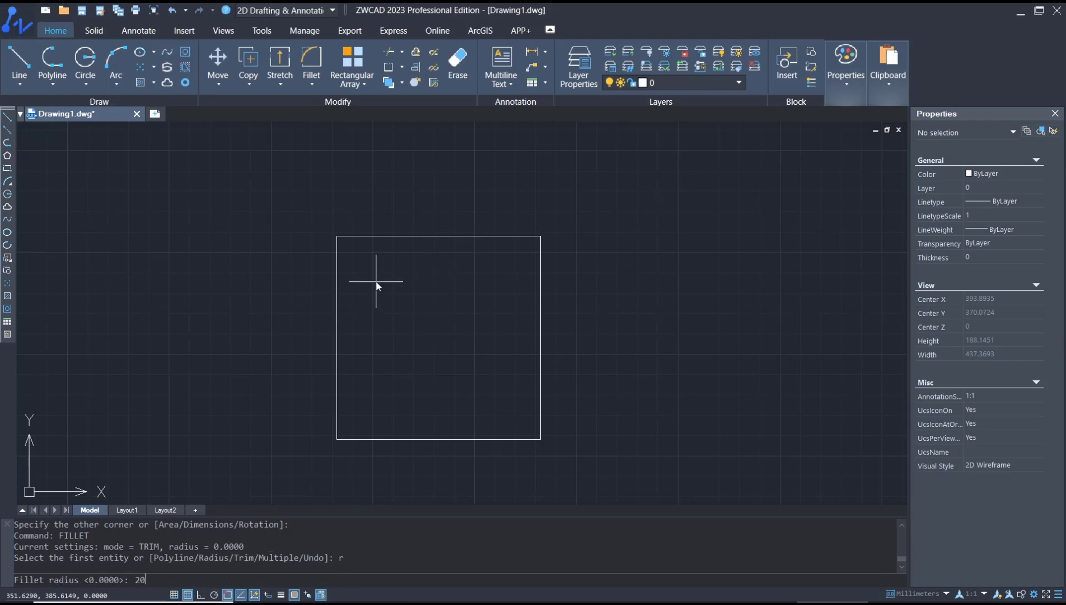
key("enter")
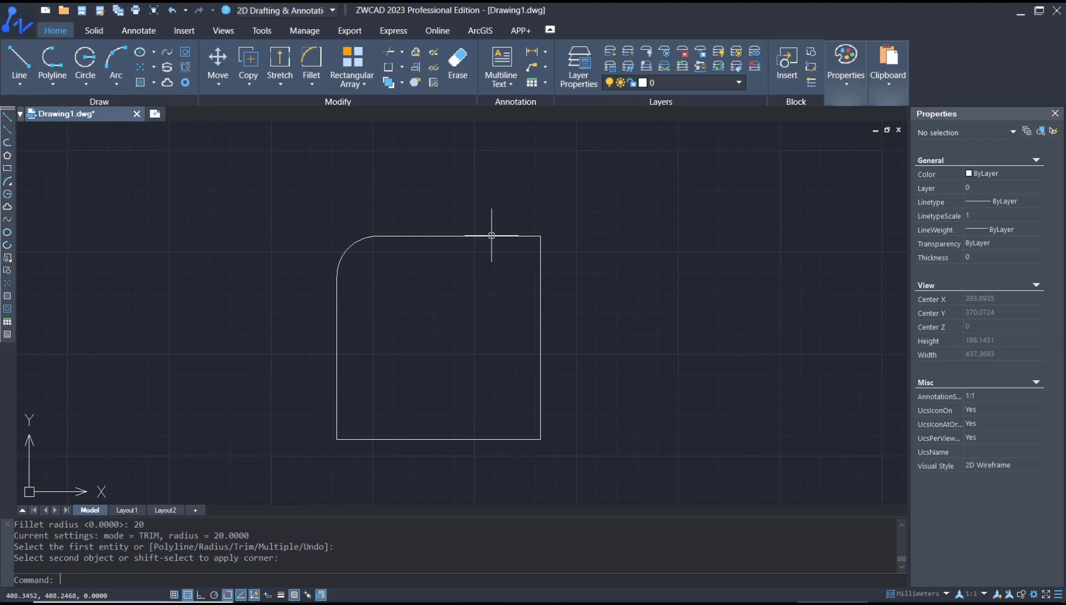
mouse_move(450, 294)
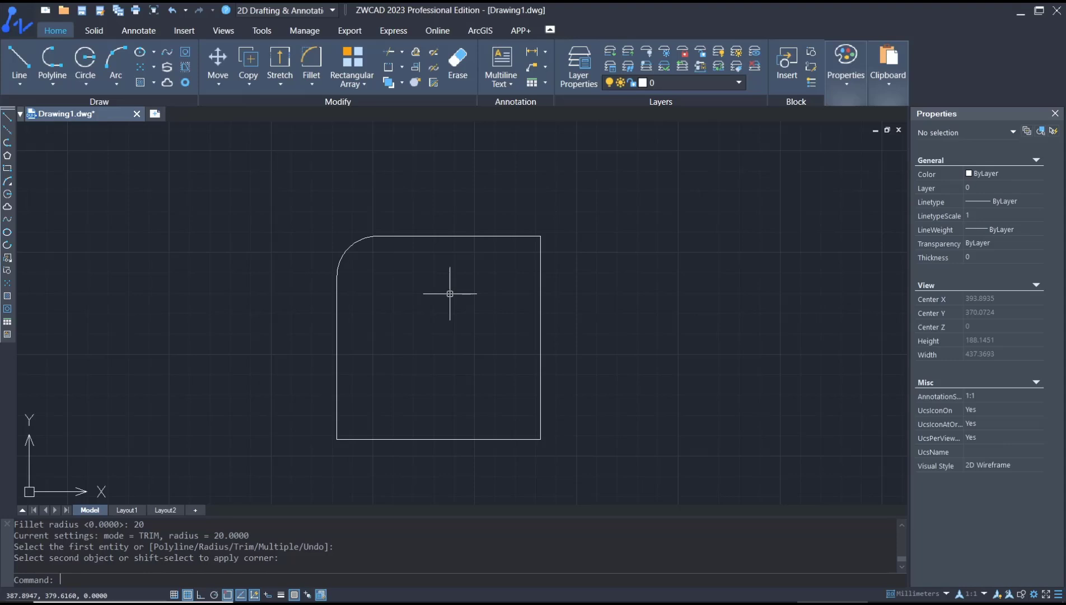
Round the rectangle's top-right corner with a fillet of radius 30.
type("fillet")
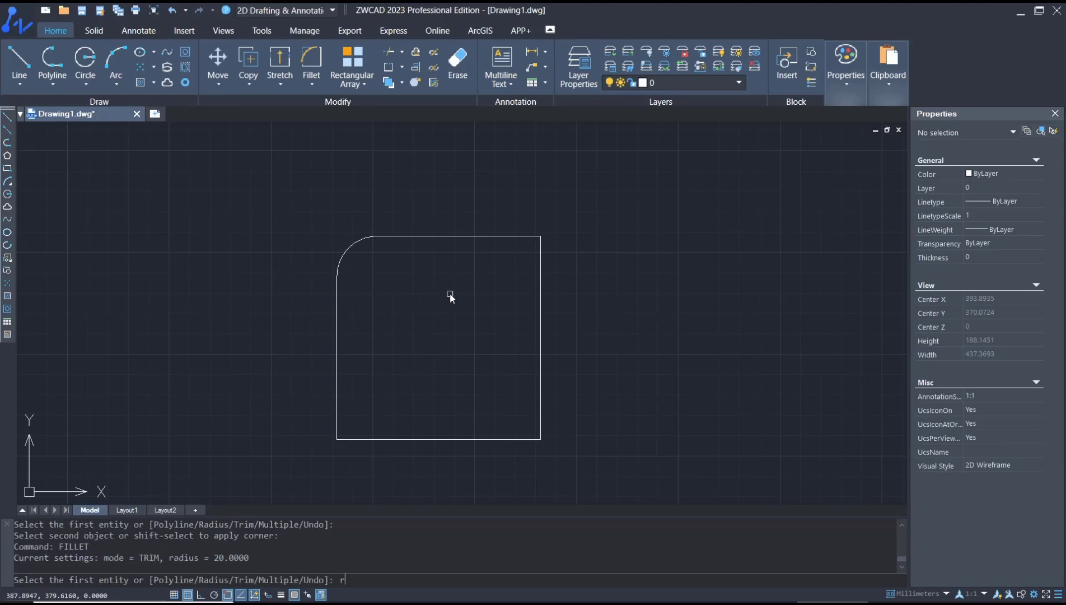
key("enter")
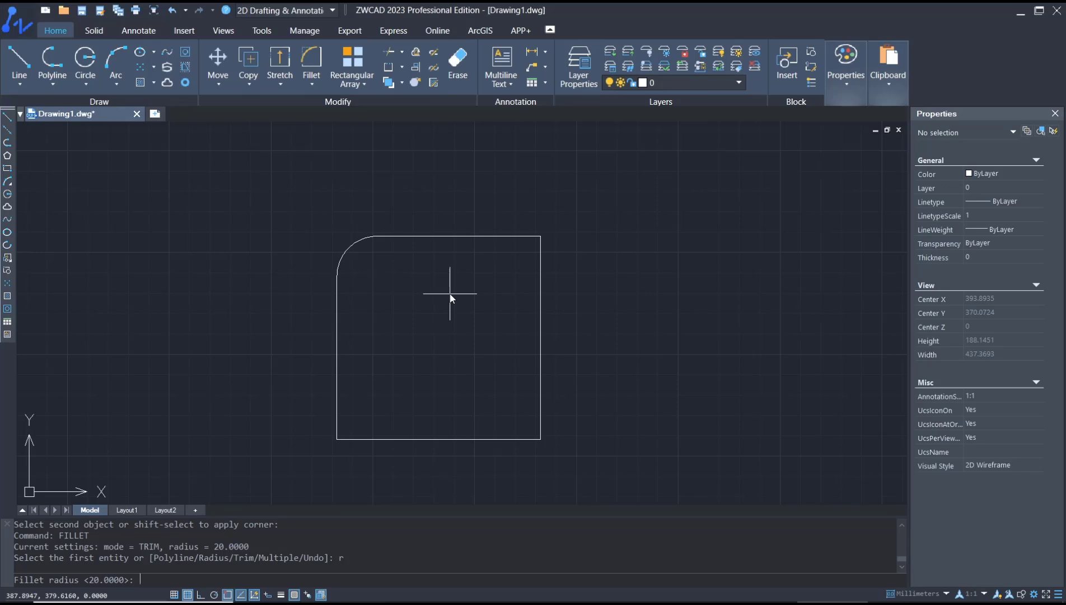
type("30")
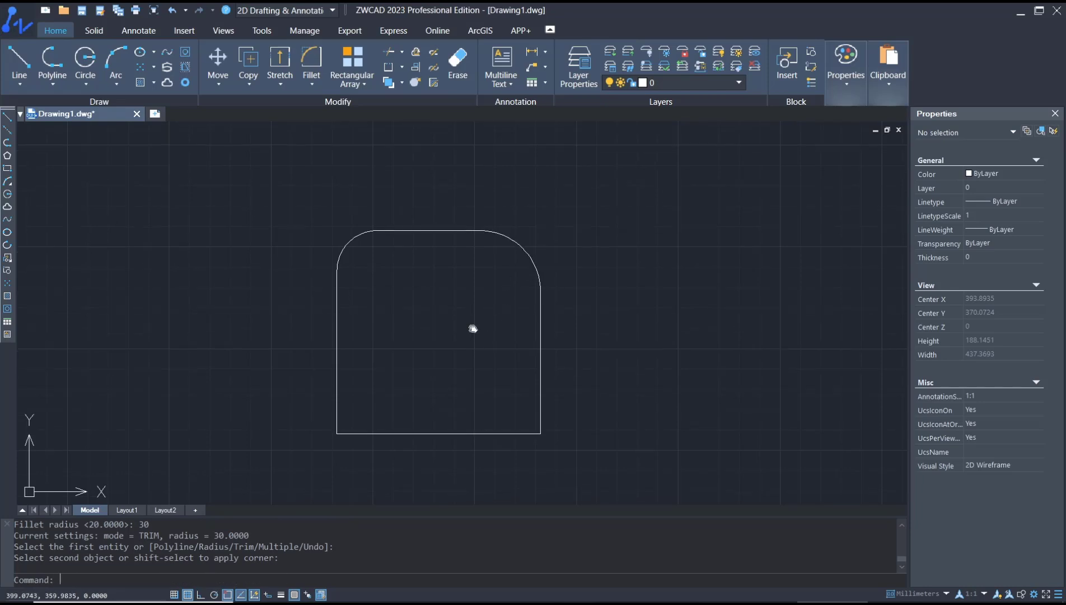
mouse_move(463, 282)
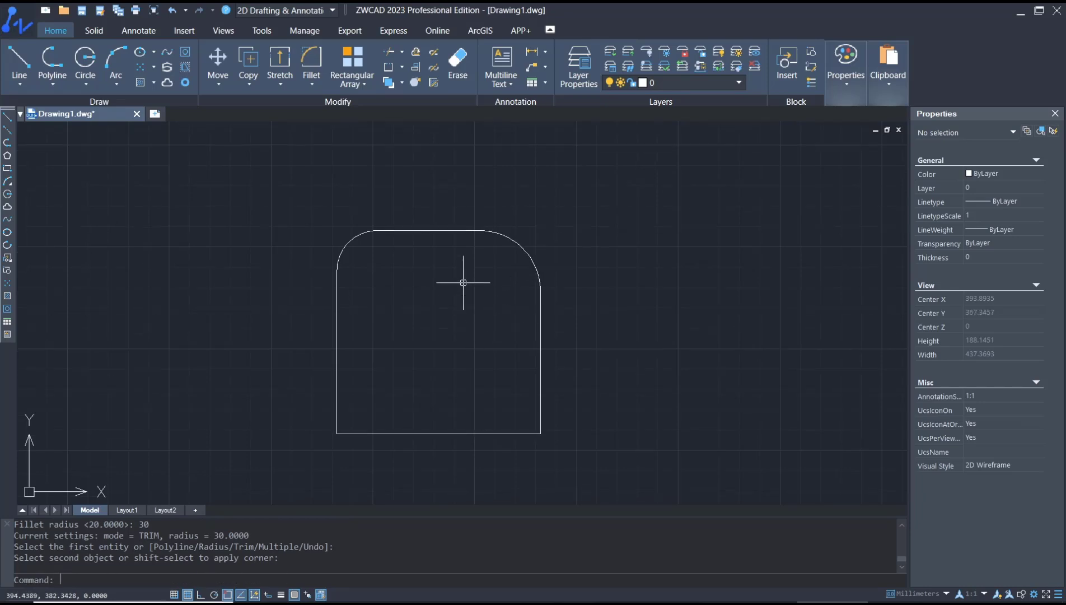